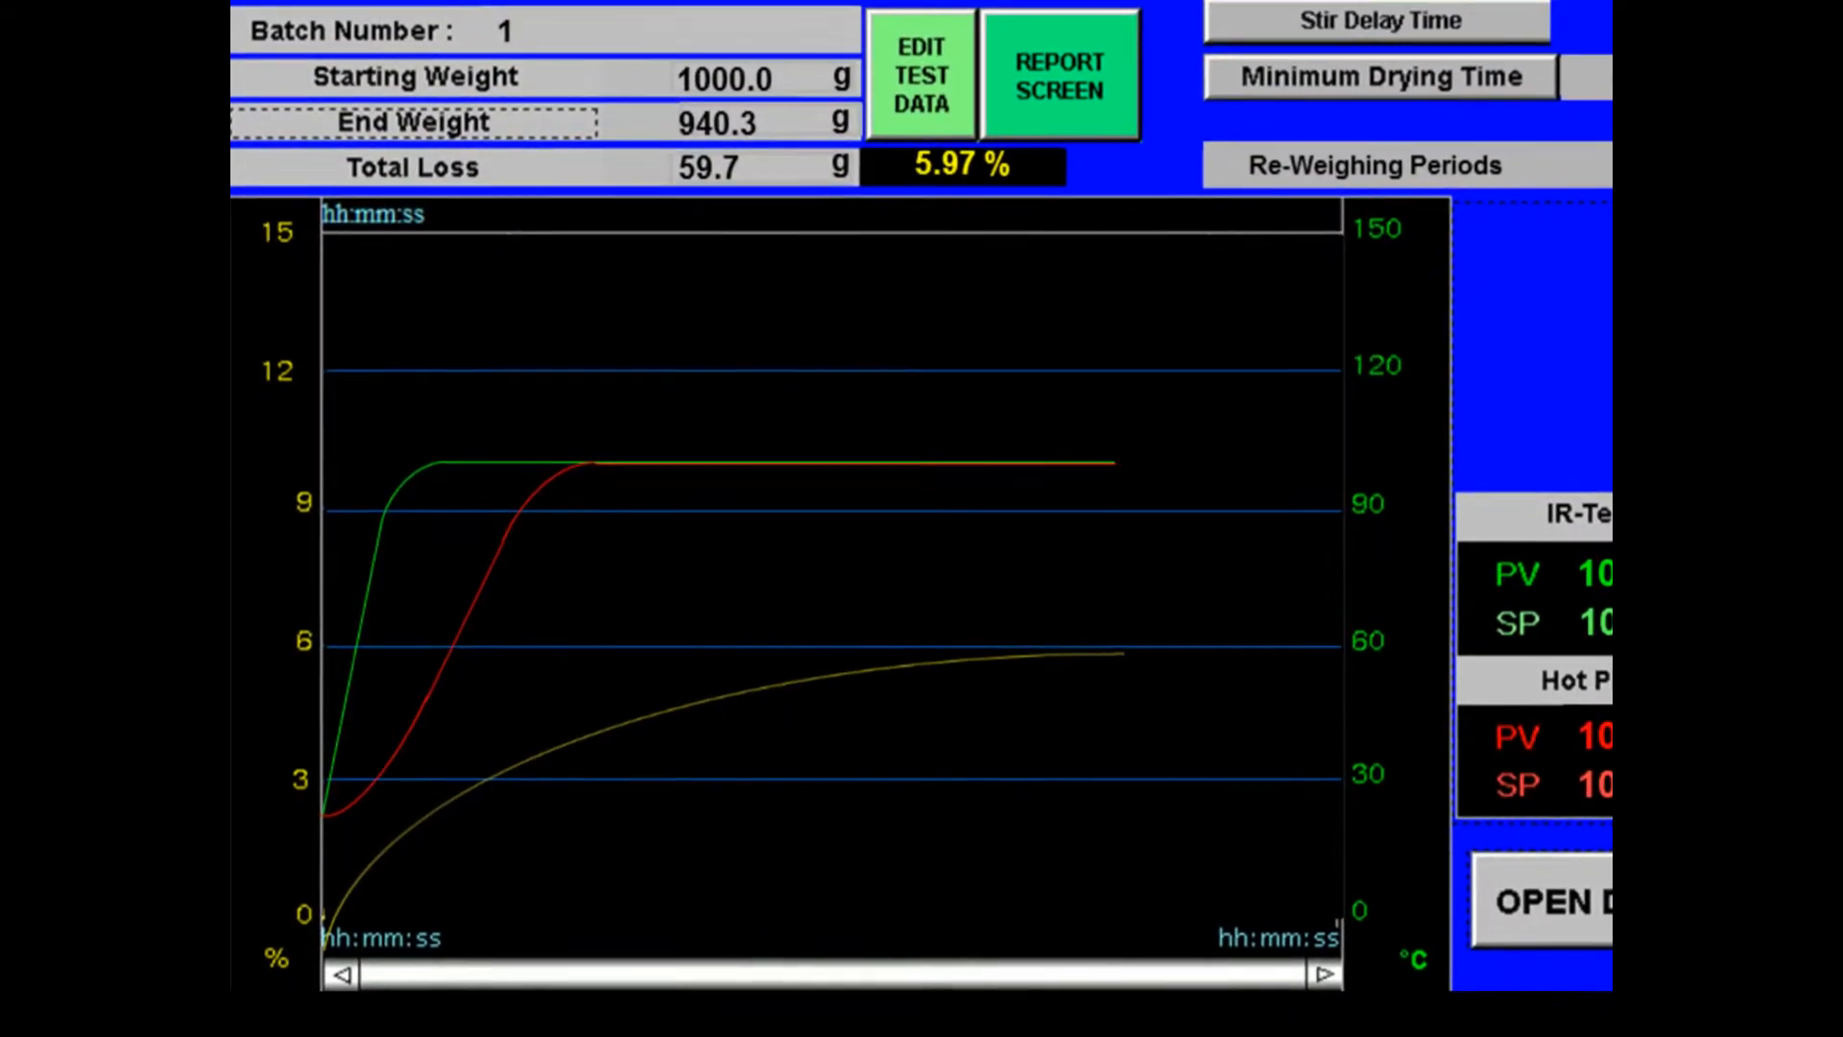
- Select data file 90 of batch 105C in the Test File List and export it to CSV
scroll("down", 3)
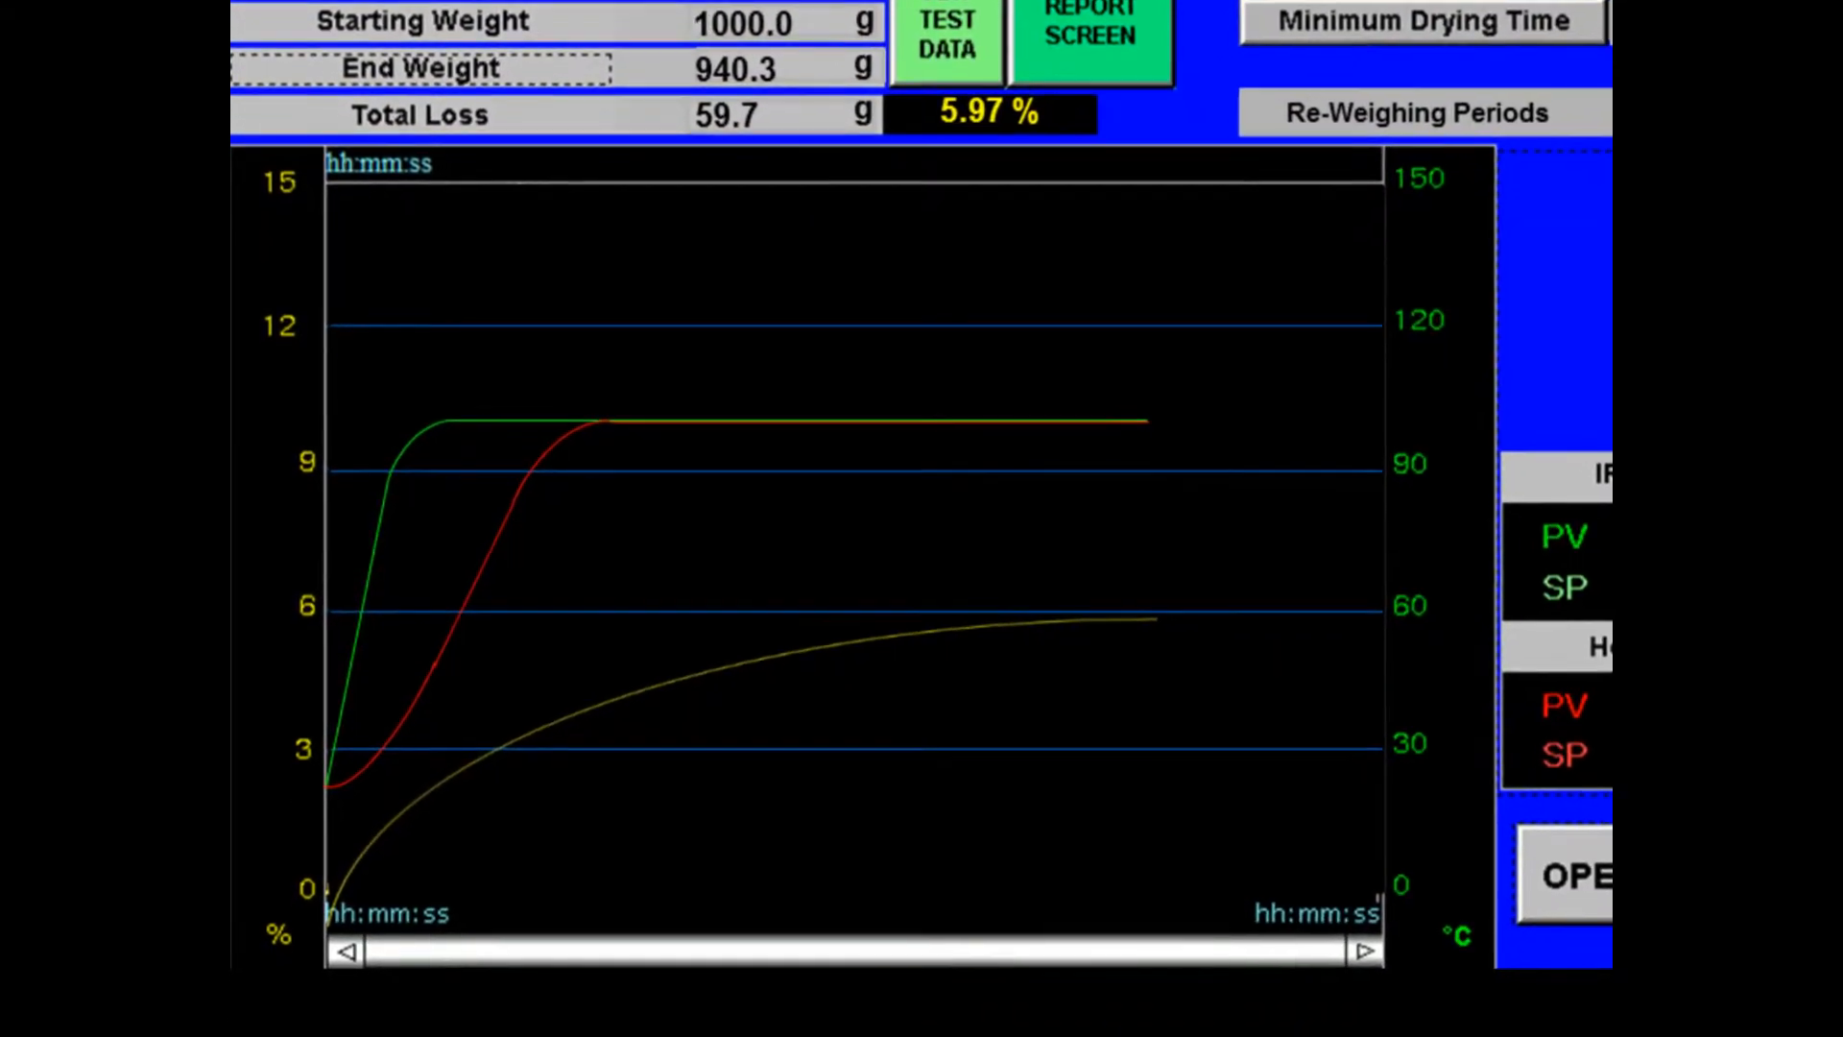
scroll("down", 3)
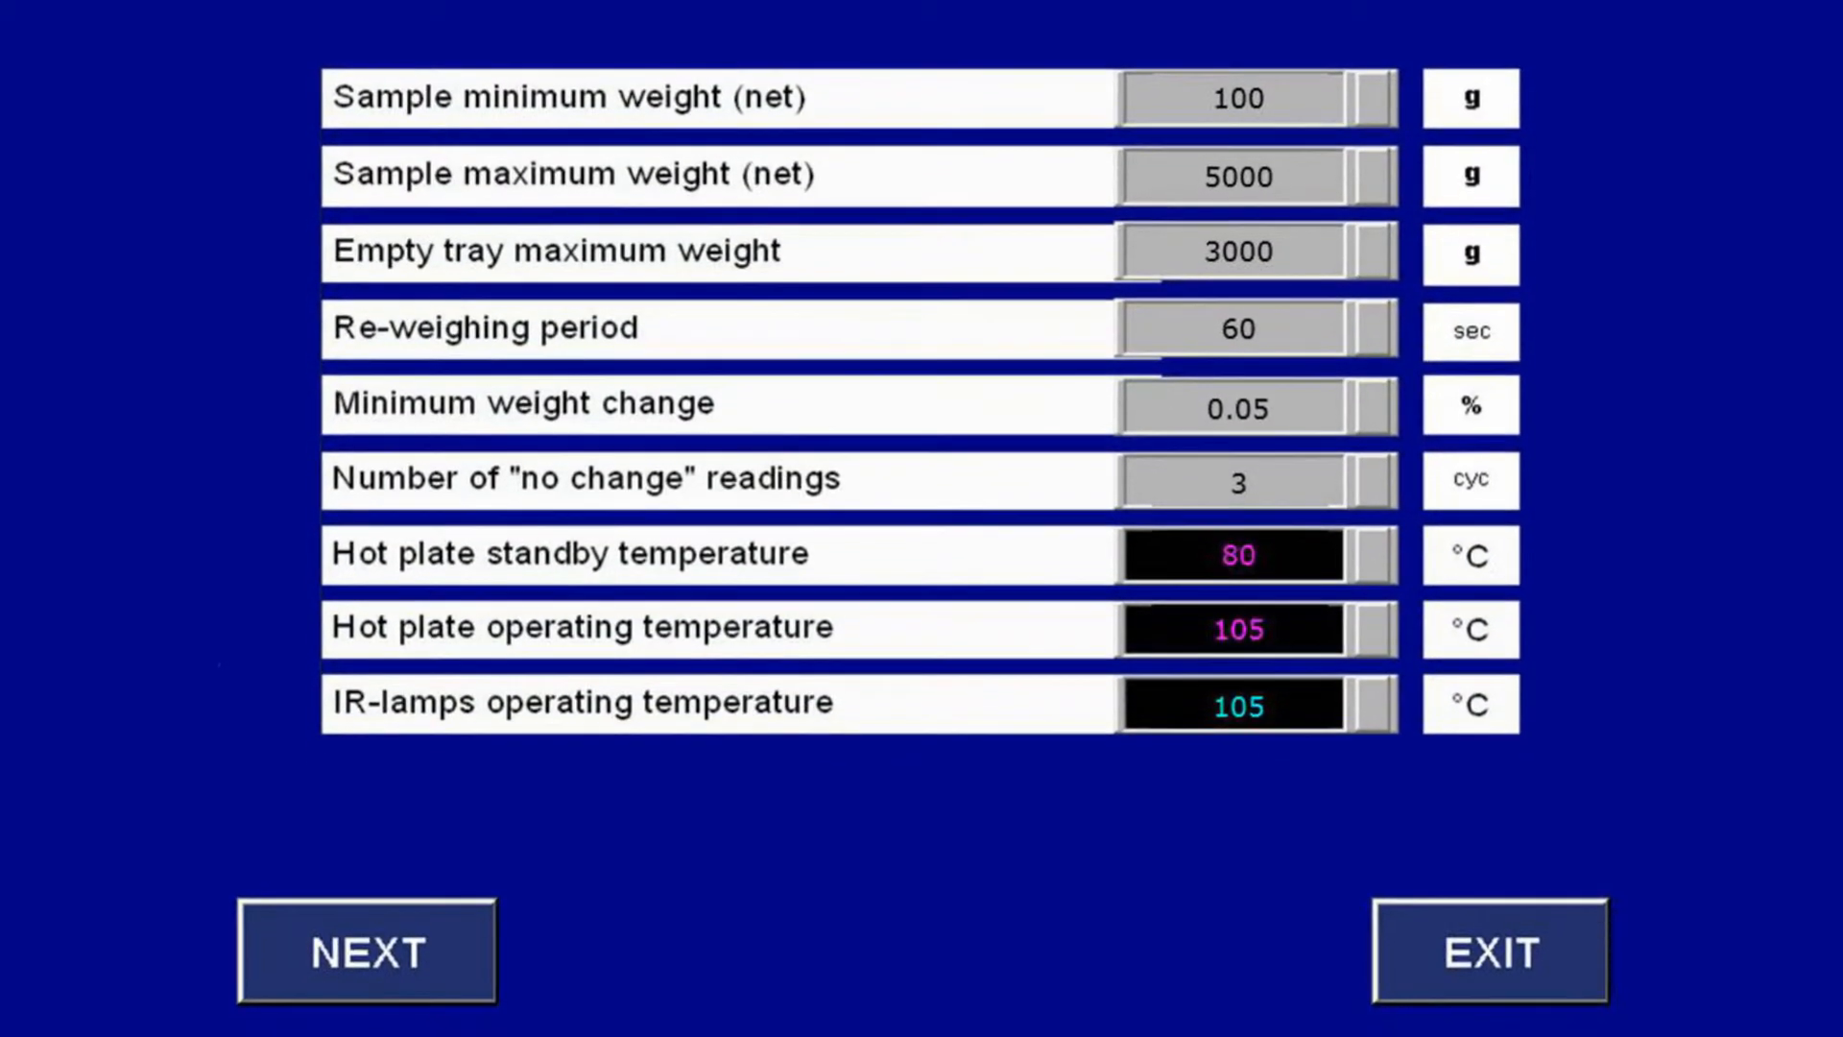
left_click(367, 953)
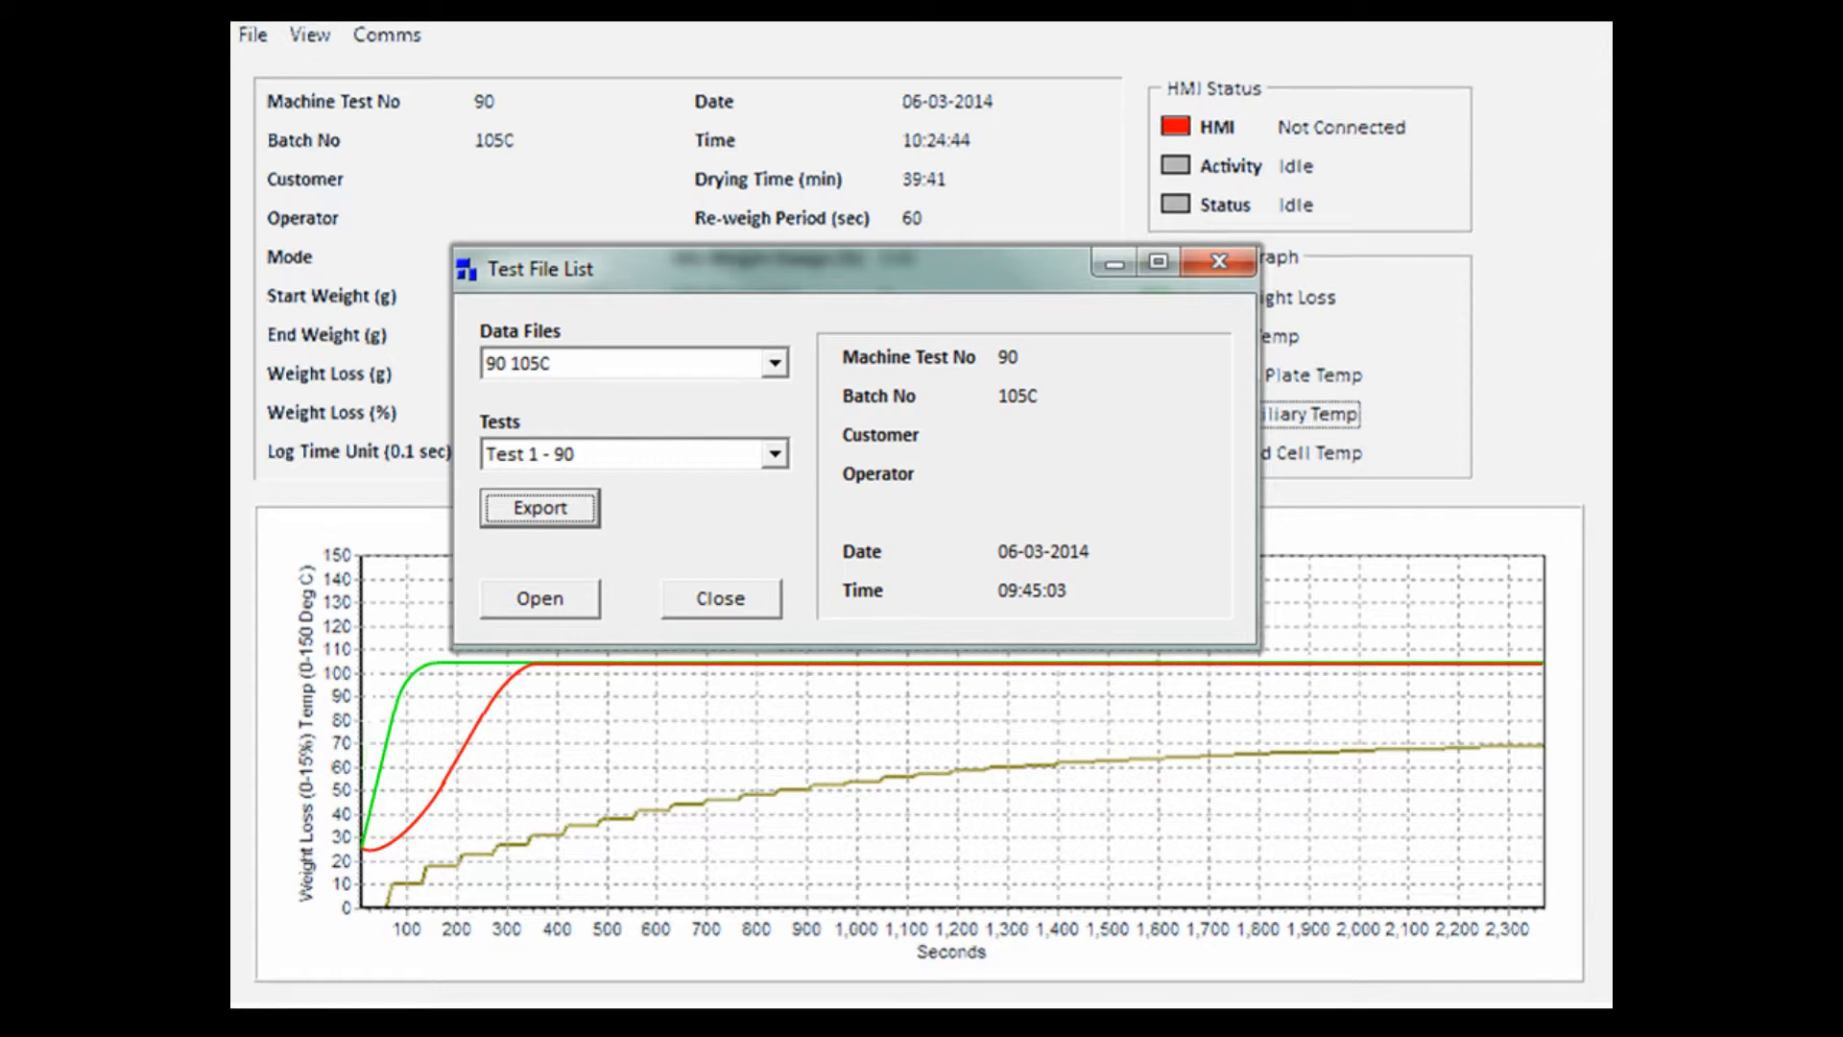
left_click(537, 507)
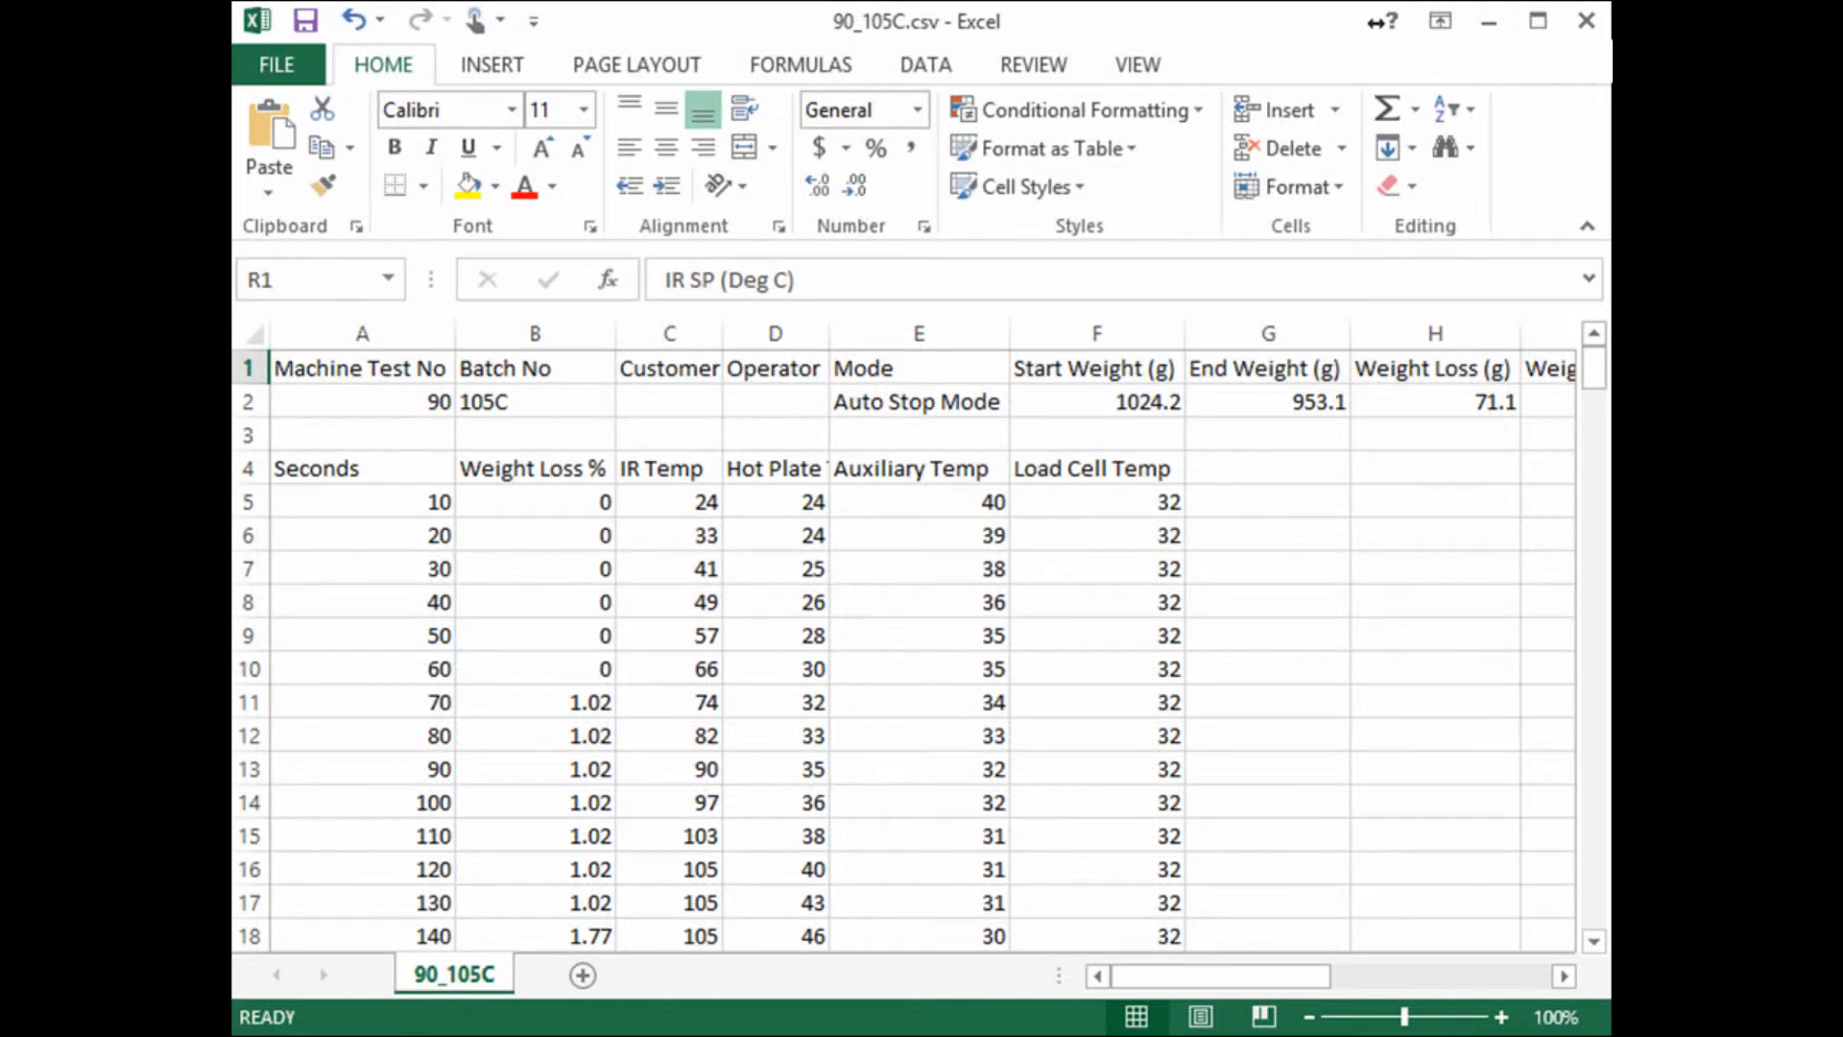